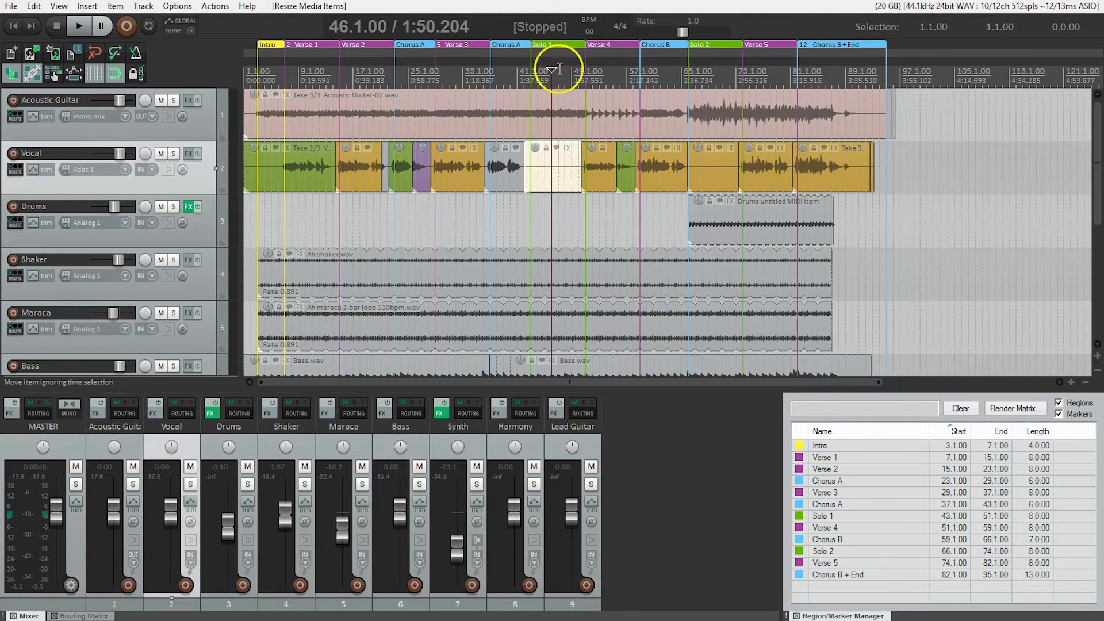
{"action": "mouse_move", "coordinate": [566, 149]}
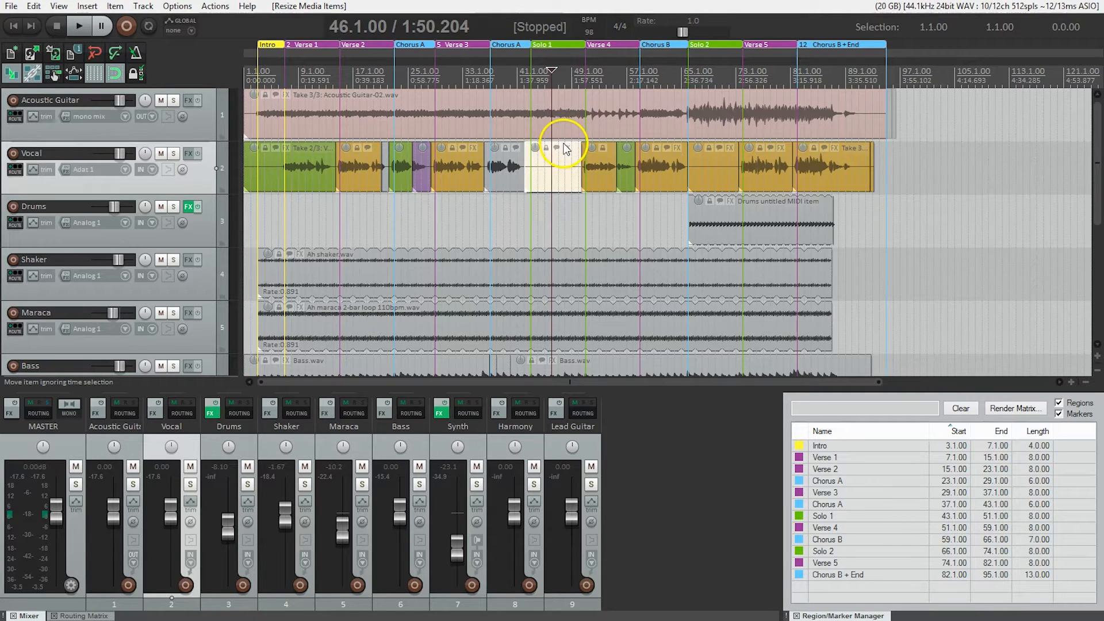
- Delete the empty take from the Vocal track
{"action": "key", "text": "delete"}
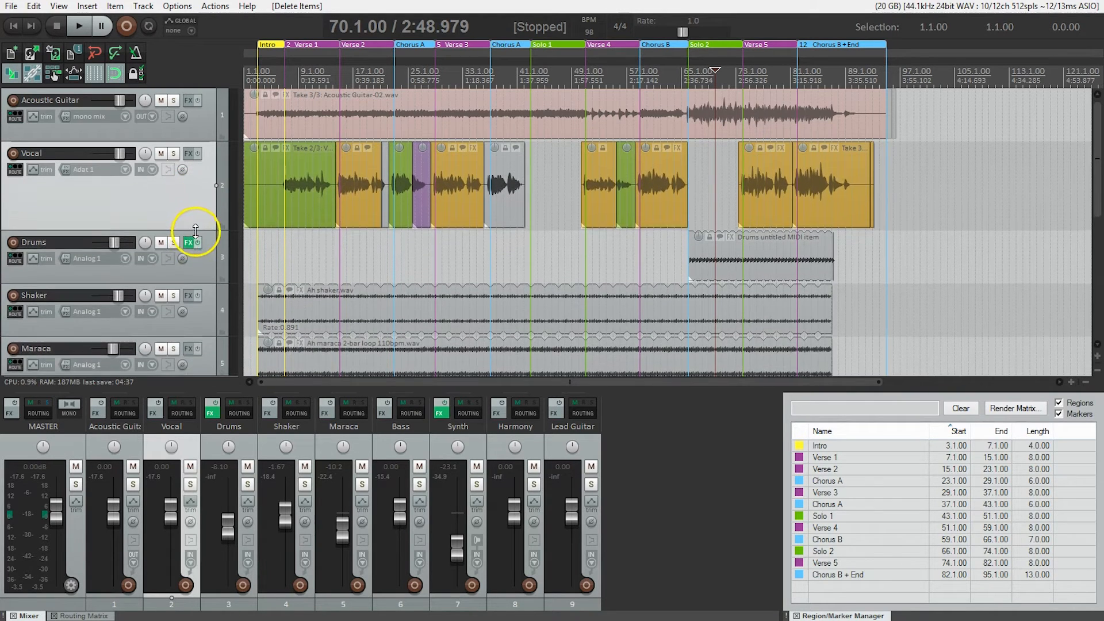
- Enlarge the Vocal track and trim the first take's start to just before the singing
{"action": "left_click_drag", "start_coordinate": [197, 232], "coordinate": [203, 338]}
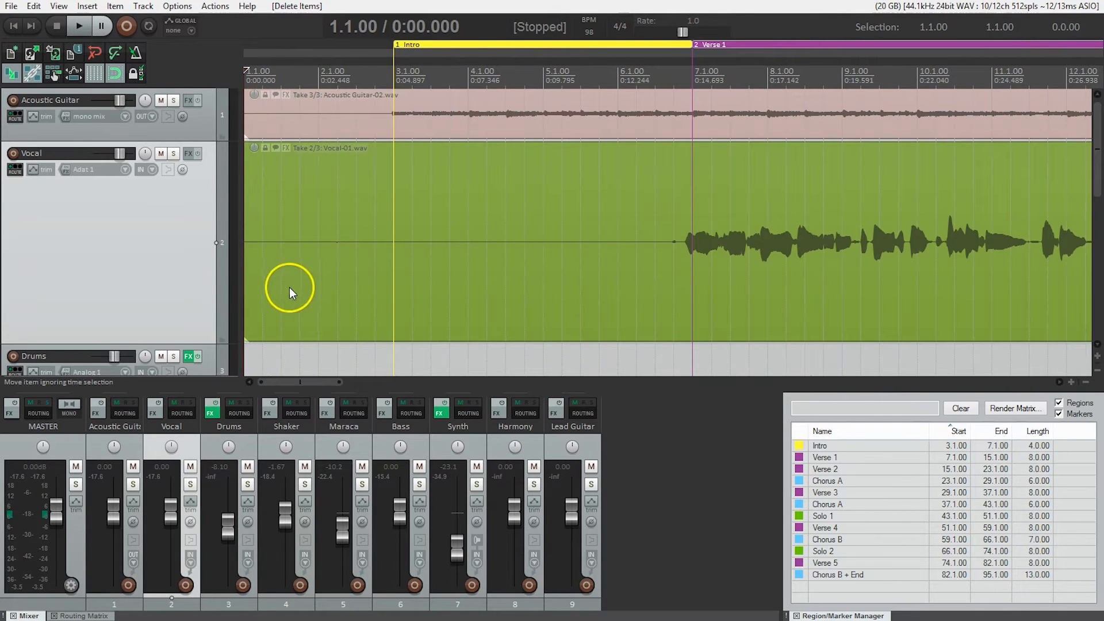
{"action": "mouse_move", "coordinate": [614, 241]}
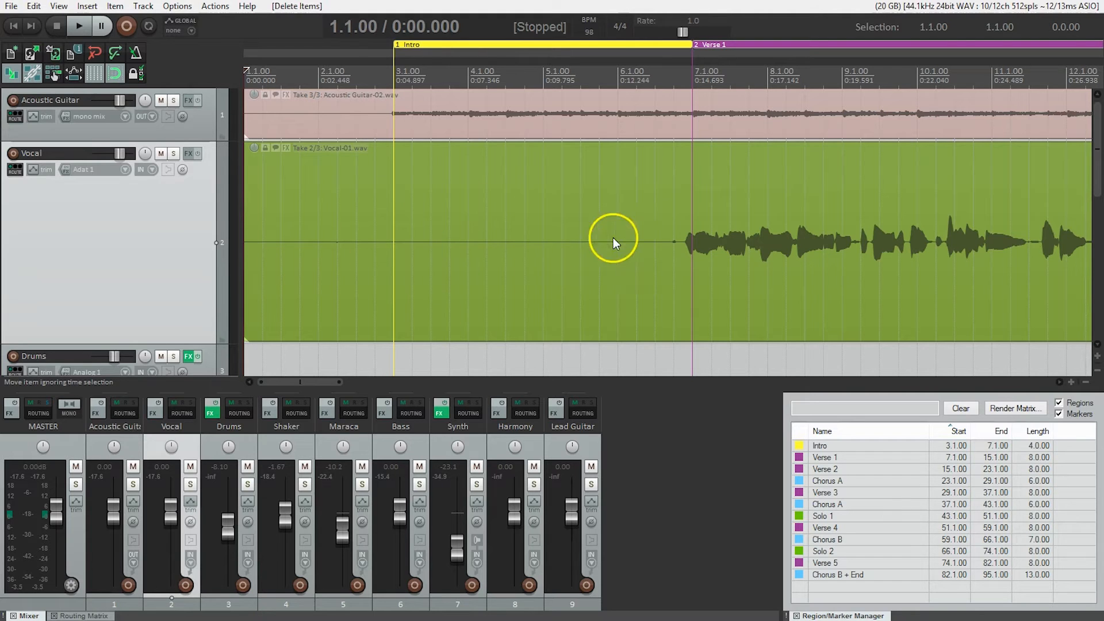
{"action": "mouse_move", "coordinate": [363, 252]}
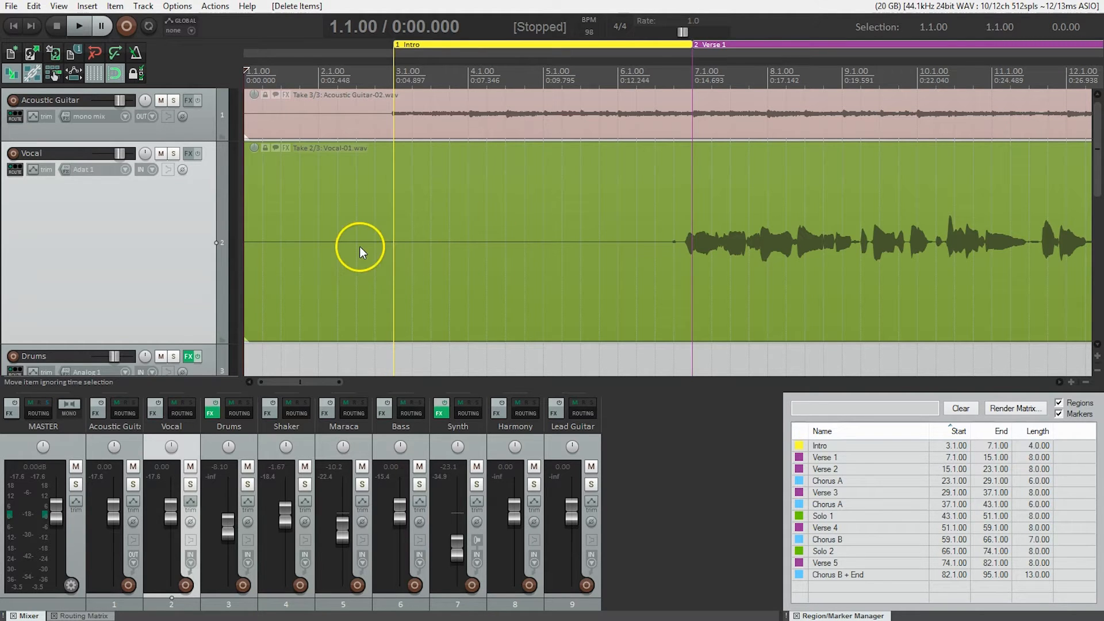
{"action": "mouse_move", "coordinate": [245, 239]}
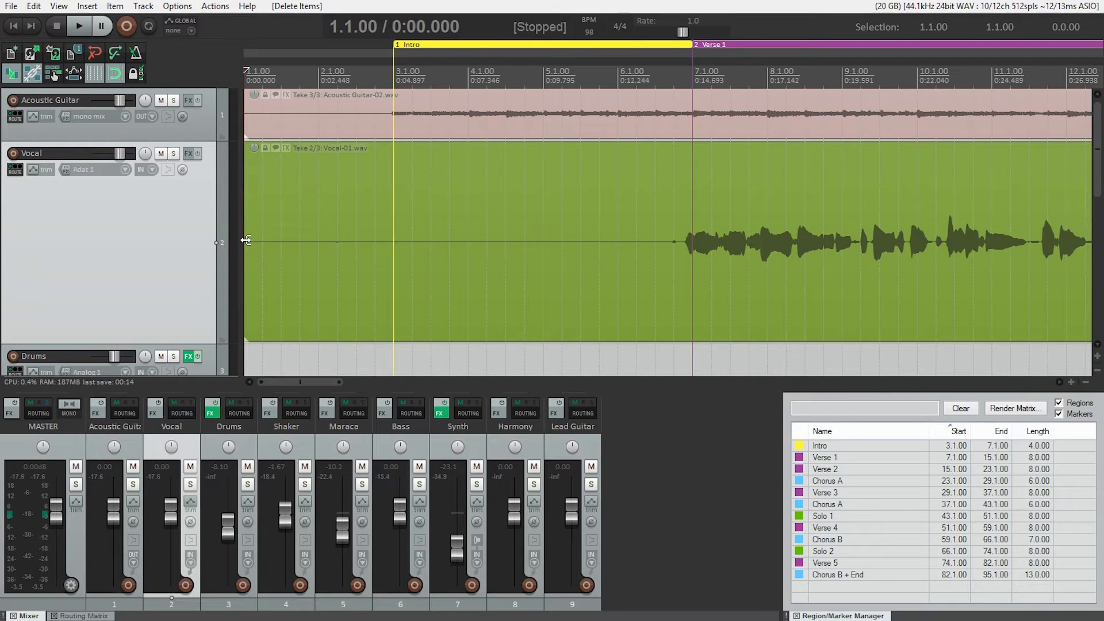
{"action": "left_click_drag", "start_coordinate": [245, 241], "coordinate": [433, 241]}
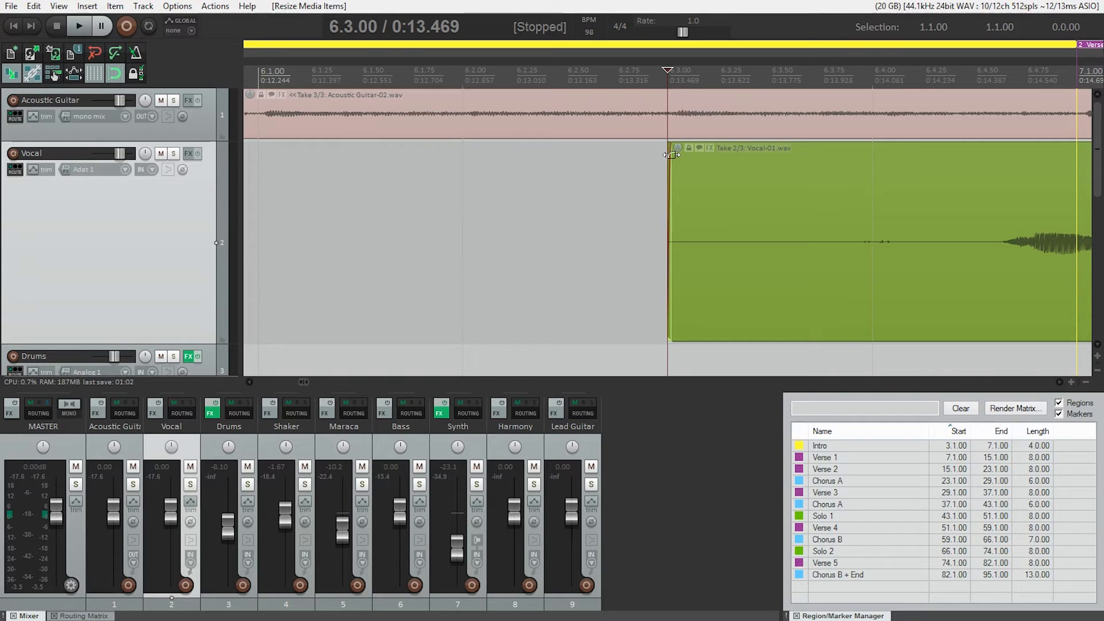
- Draw a fade-in on the first vocal take ending near the singing, and solo the Vocal track
{"action": "left_click_drag", "start_coordinate": [671, 151], "coordinate": [708, 158]}
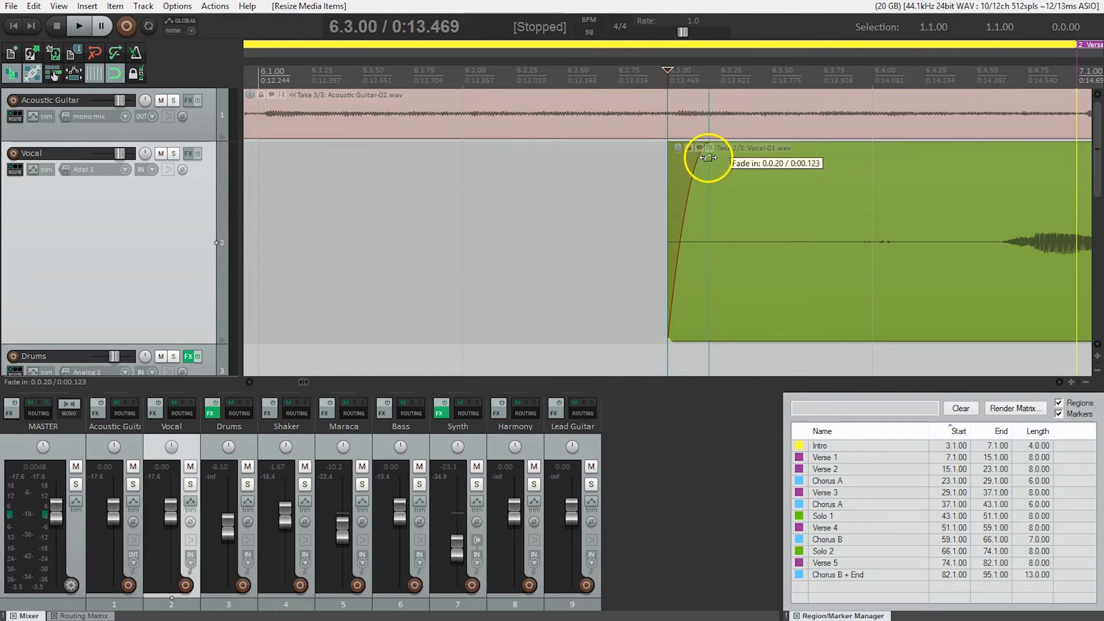
{"action": "left_click_drag", "start_coordinate": [707, 159], "coordinate": [975, 199]}
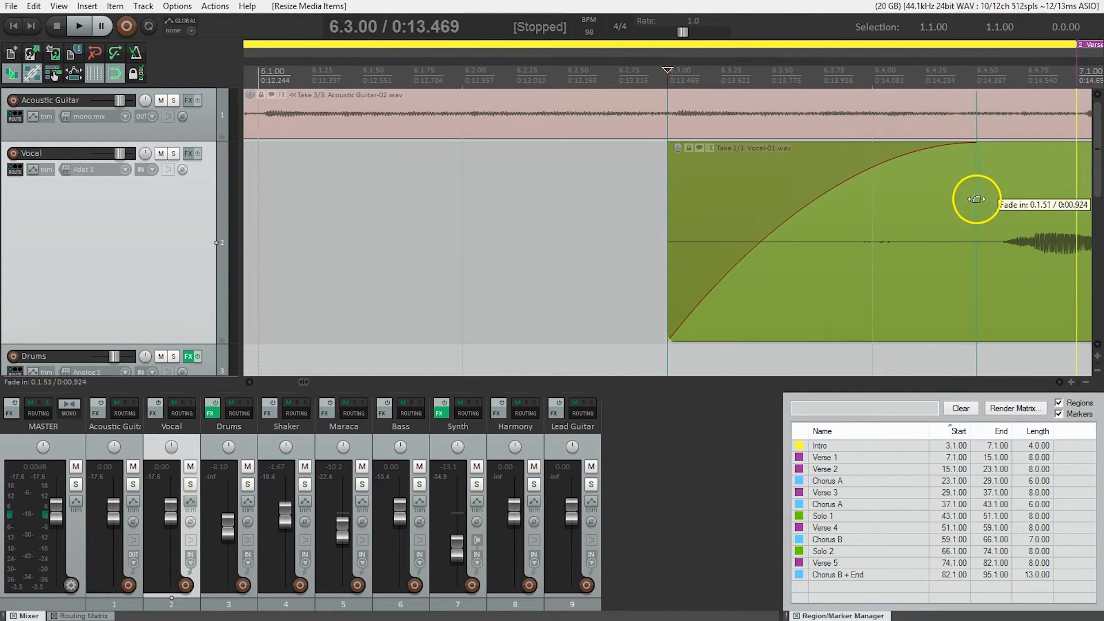
{"action": "left_click_drag", "start_coordinate": [976, 198], "coordinate": [1009, 190]}
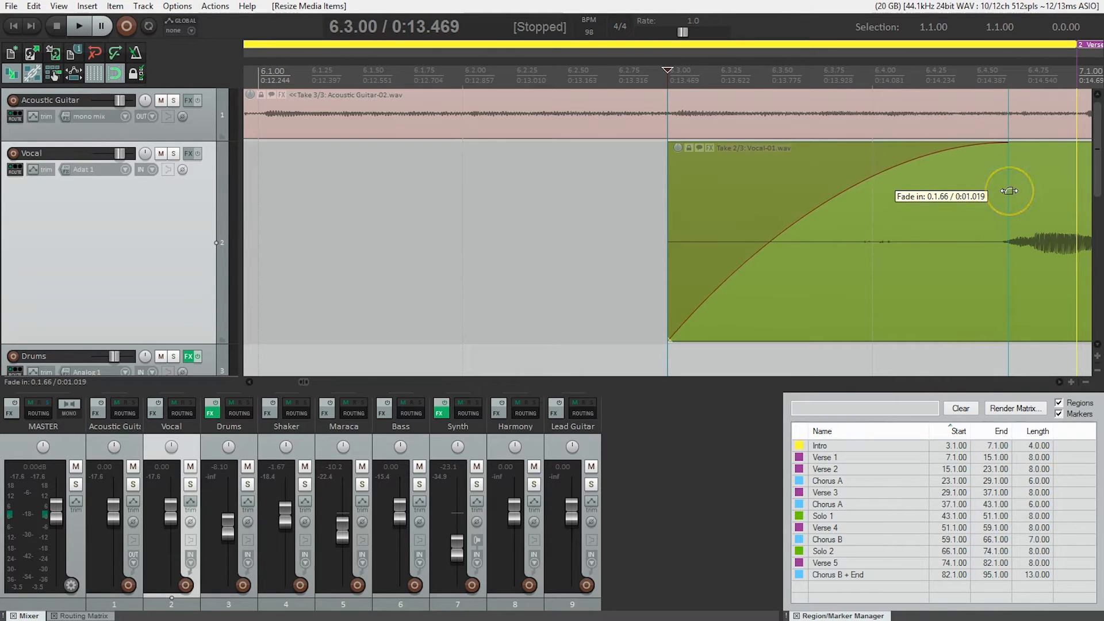
{"action": "left_click_drag", "start_coordinate": [1010, 190], "coordinate": [1017, 245]}
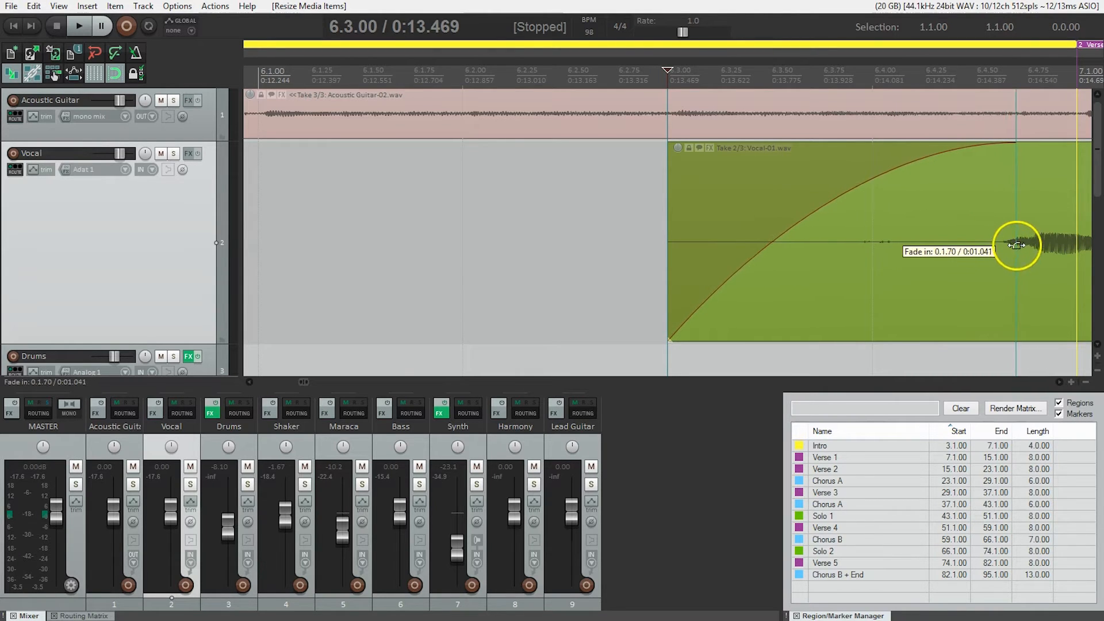
{"action": "left_click_drag", "start_coordinate": [1016, 244], "coordinate": [1010, 211]}
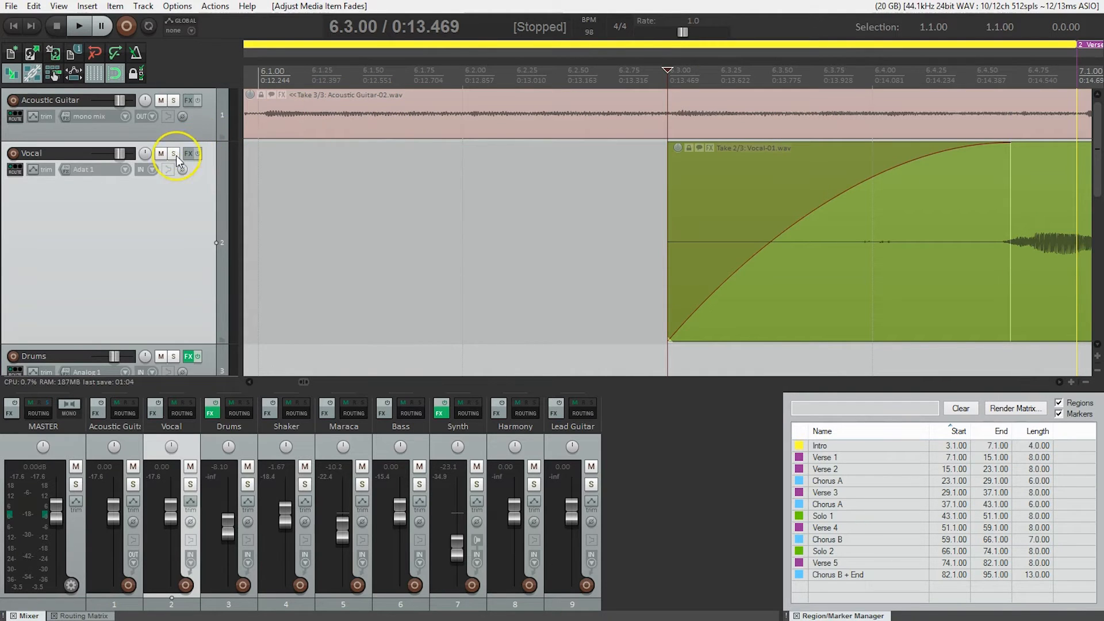
{"action": "left_click", "coordinate": [173, 153]}
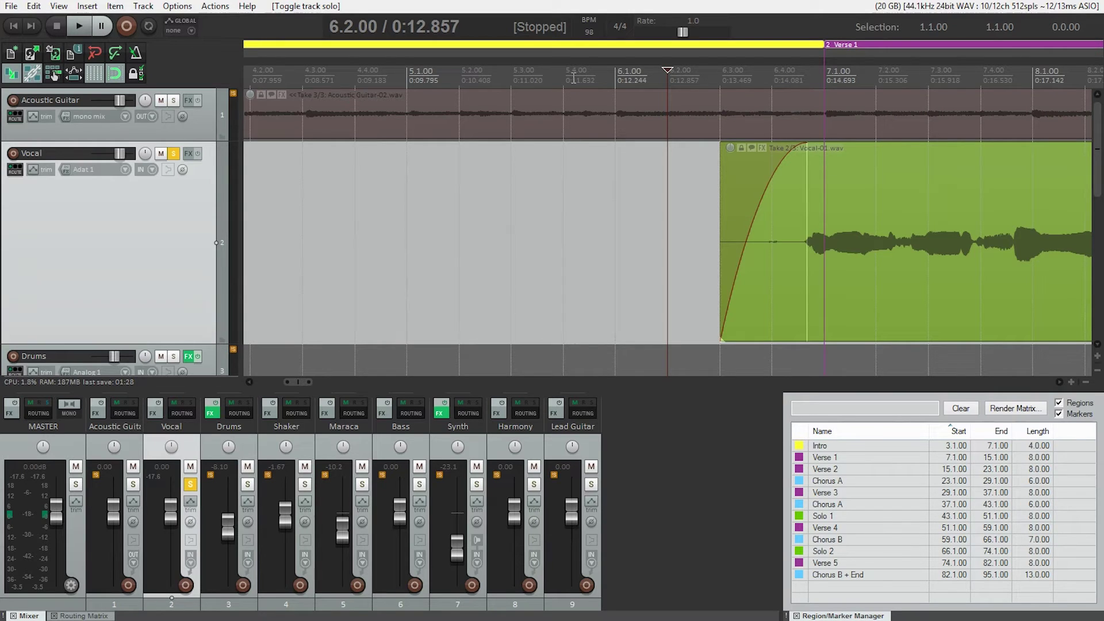
{"action": "left_click", "coordinate": [79, 27]}
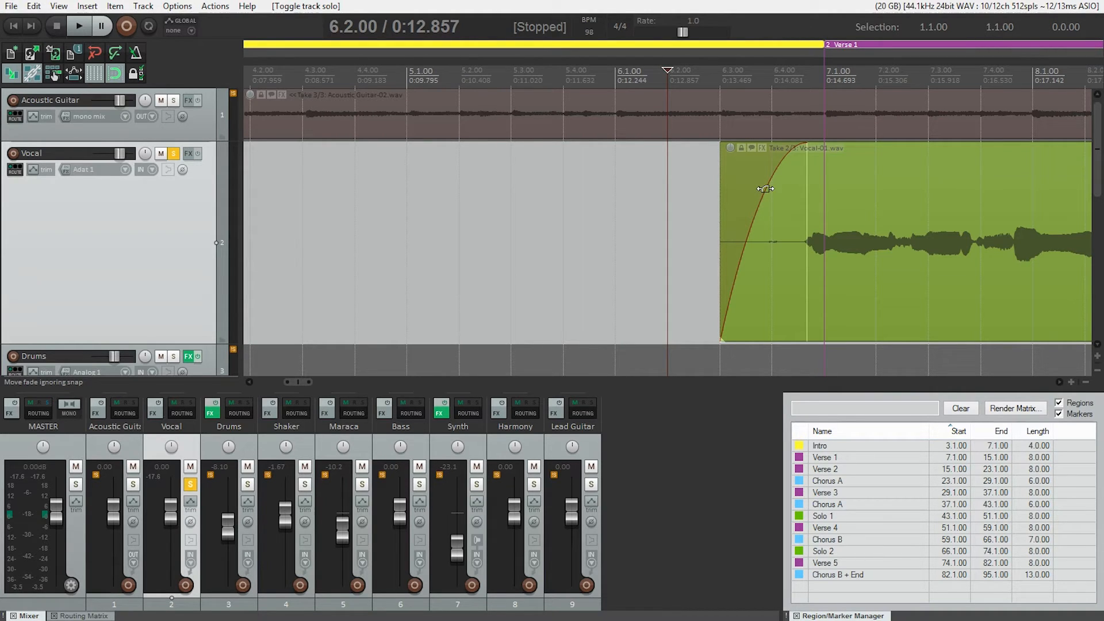
- Switch the first take's fade-in to a slow-then-fast curve shape
{"action": "left_click", "coordinate": [763, 189]}
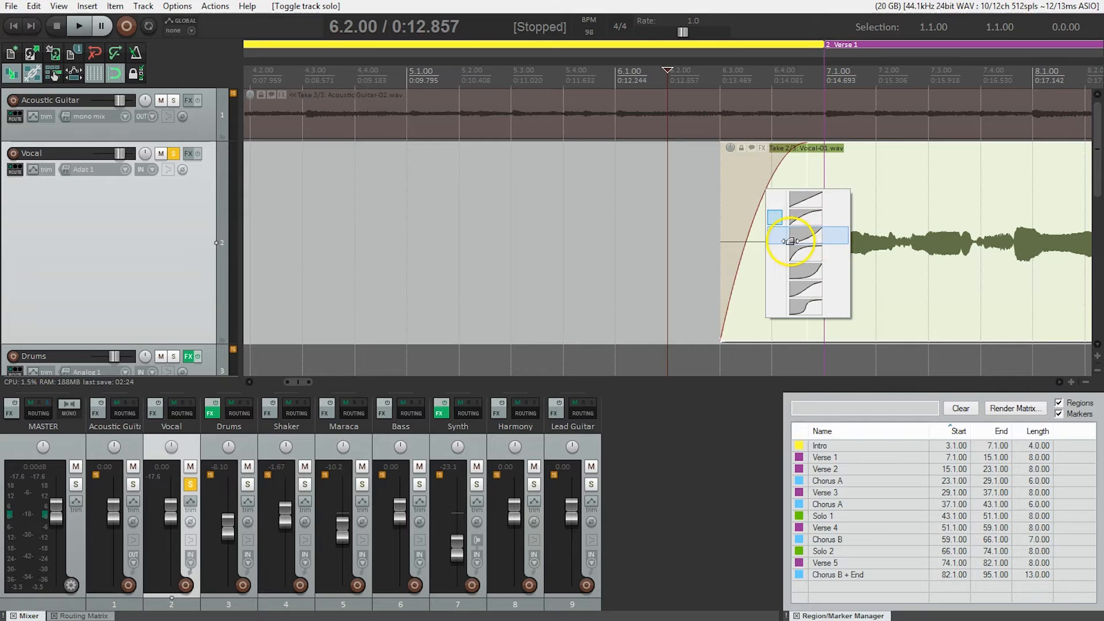
{"action": "mouse_move", "coordinate": [820, 232]}
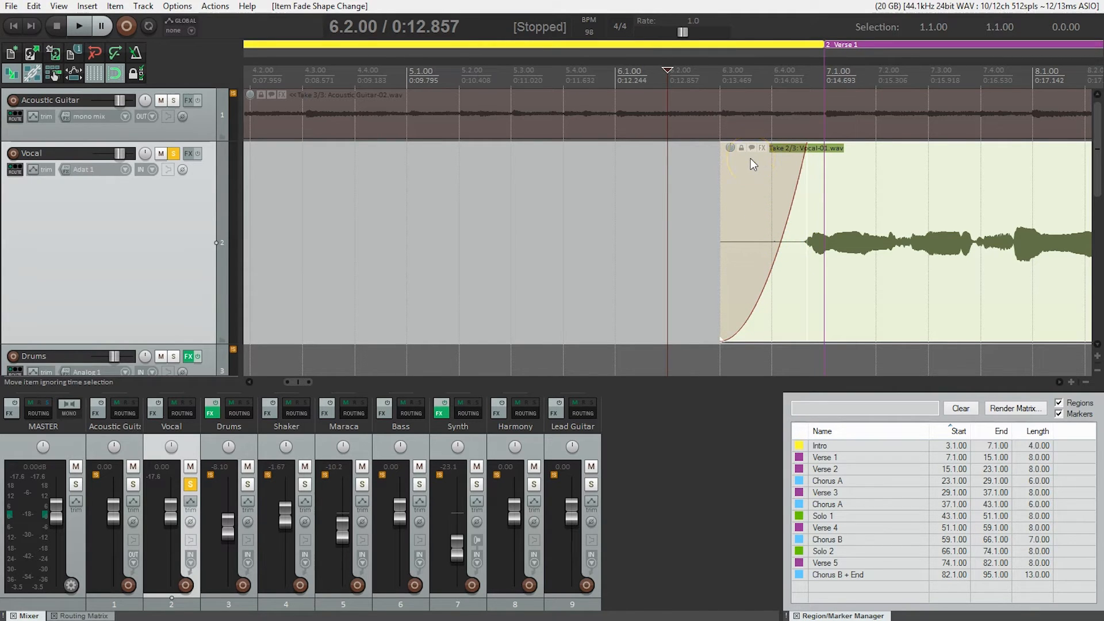
{"action": "left_click", "coordinate": [78, 27]}
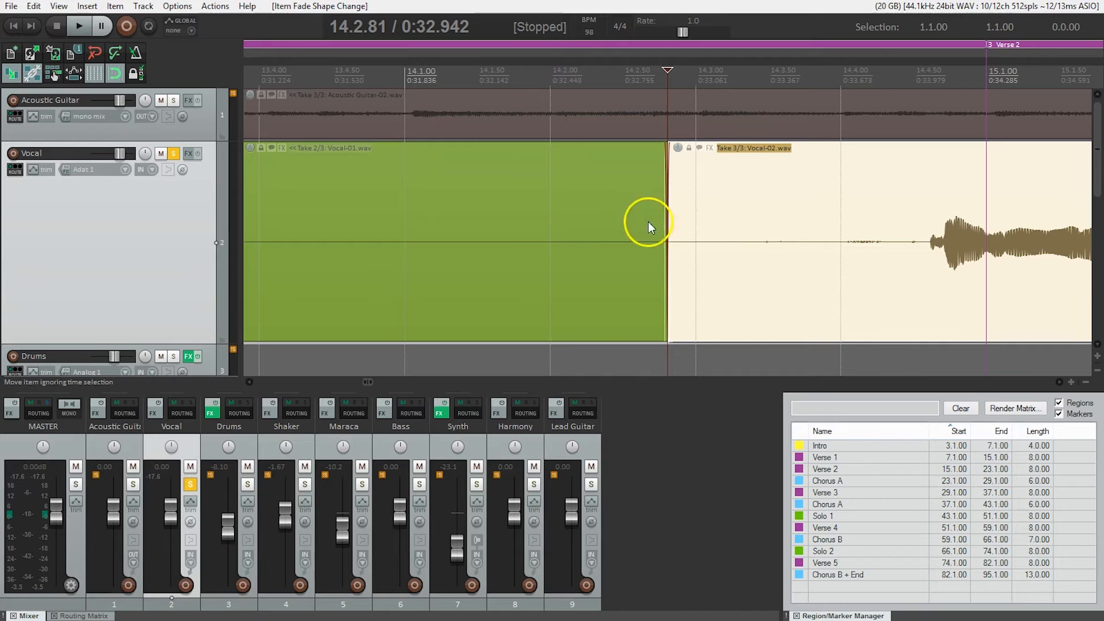
{"action": "mouse_move", "coordinate": [569, 264]}
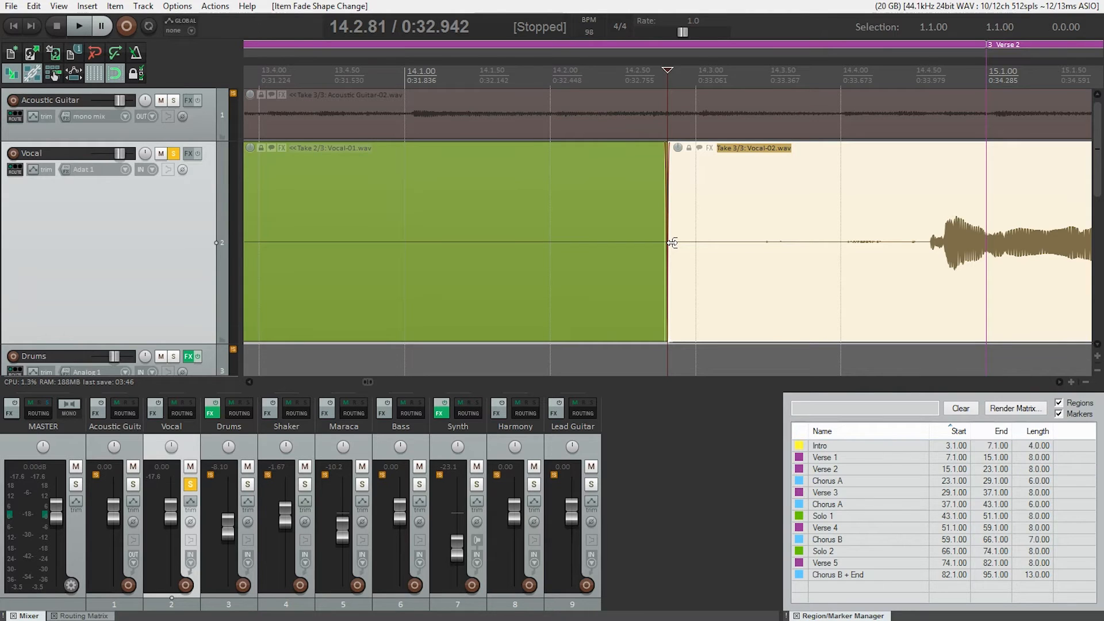
- Extend the second take's start back over the first take and adjust the crossfade length
{"action": "left_click_drag", "start_coordinate": [672, 242], "coordinate": [648, 242]}
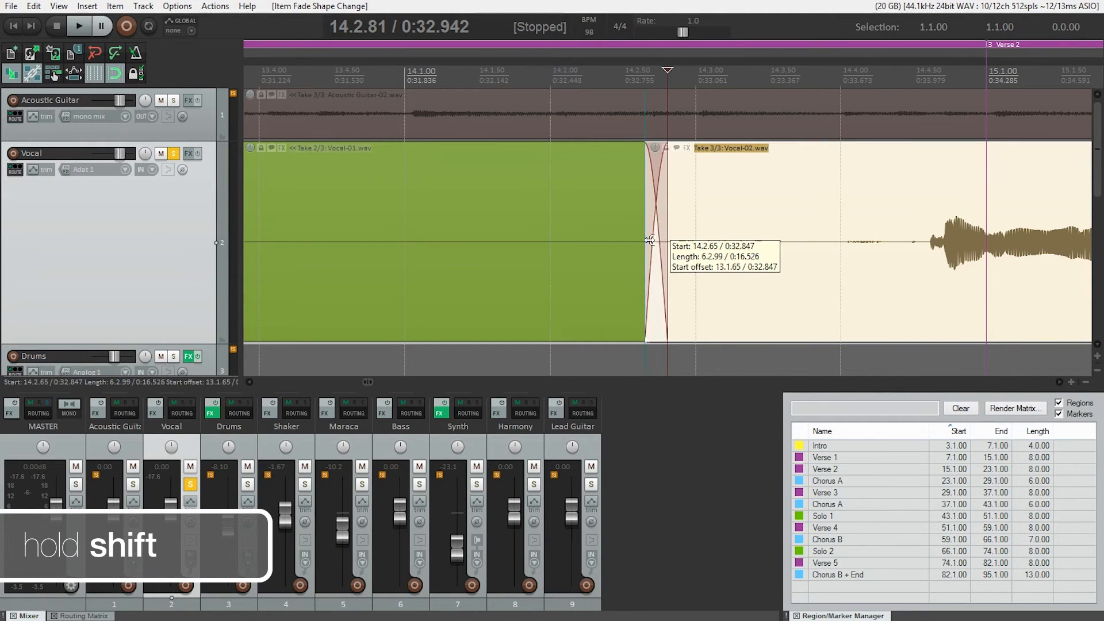
{"action": "left_click_drag", "start_coordinate": [646, 242], "coordinate": [563, 243]}
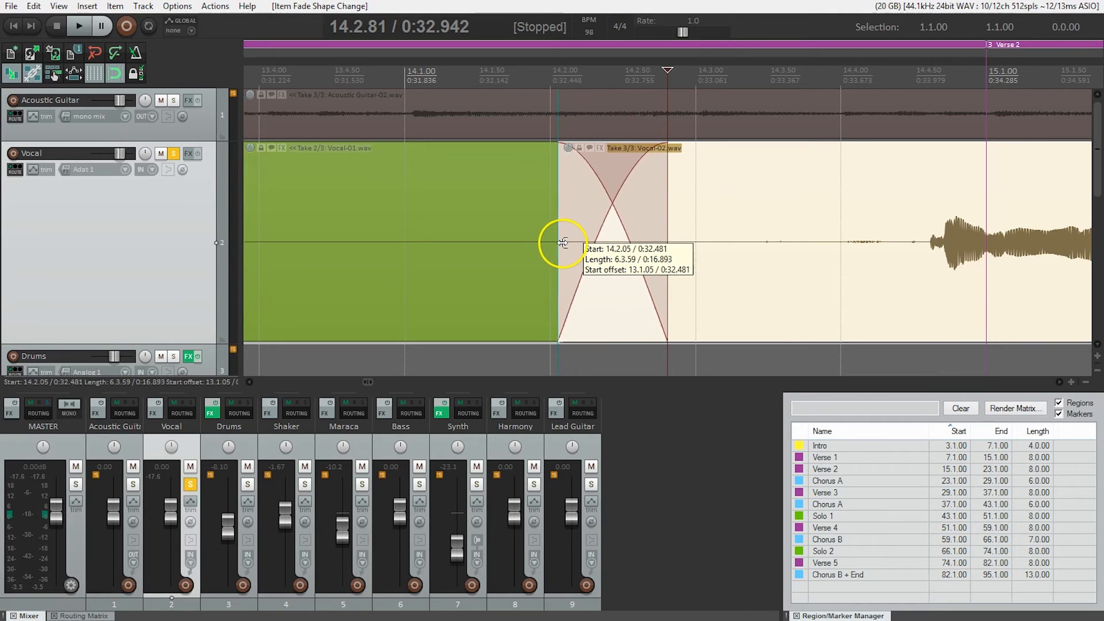
{"action": "left_click_drag", "start_coordinate": [563, 242], "coordinate": [546, 245]}
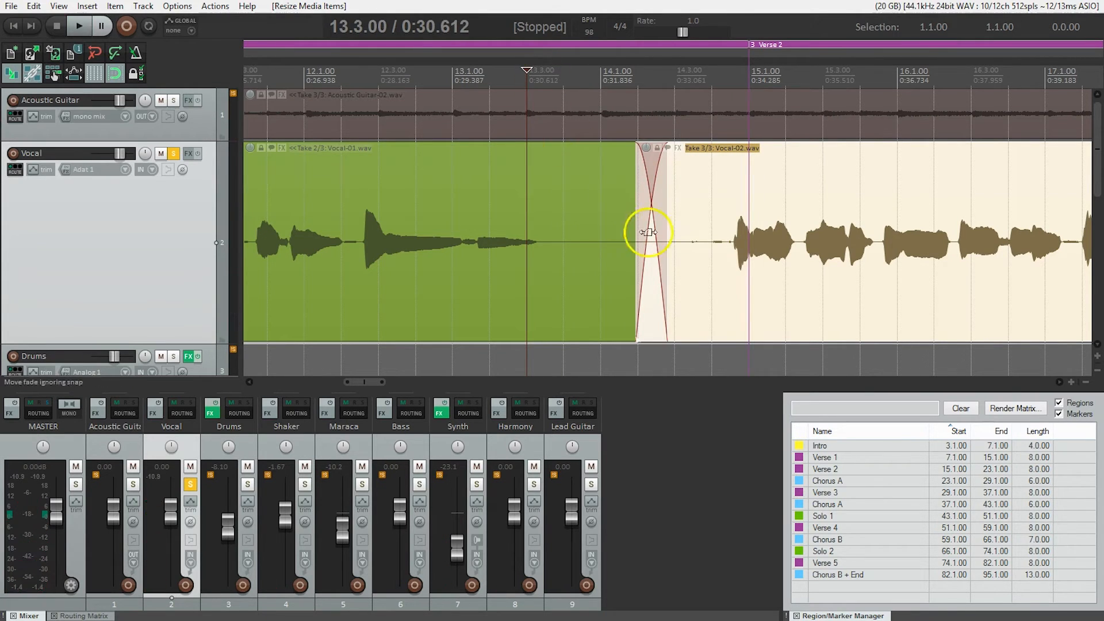
{"action": "mouse_move", "coordinate": [668, 223]}
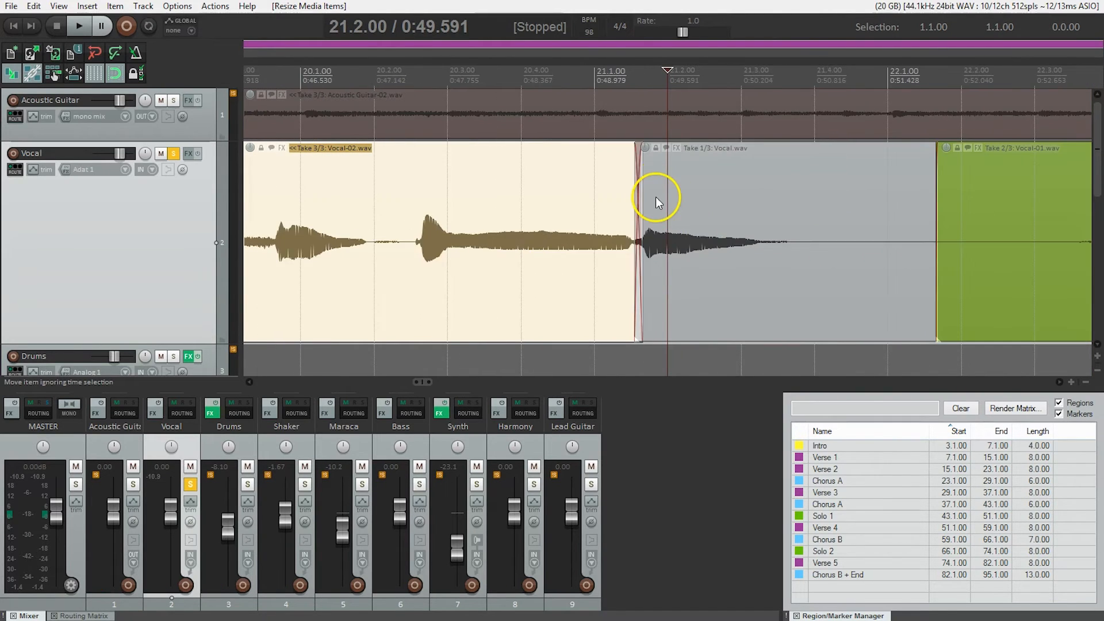
- Widen the crossfade where Vocal-02 meets the following take
{"action": "left_click", "coordinate": [78, 26]}
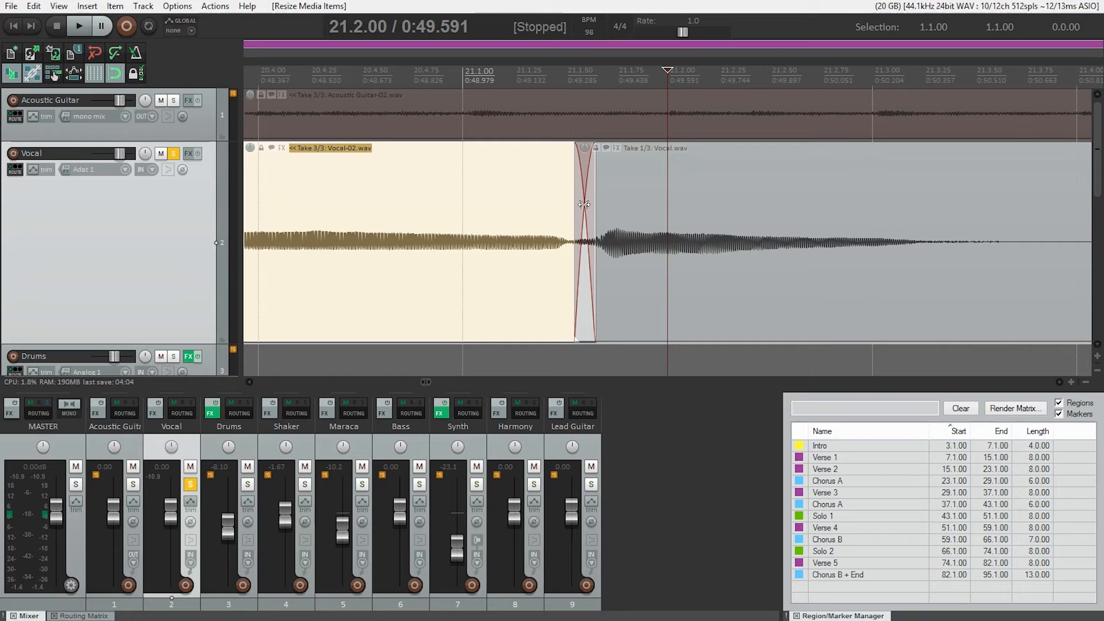
{"action": "left_click_drag", "start_coordinate": [591, 205], "coordinate": [577, 204]}
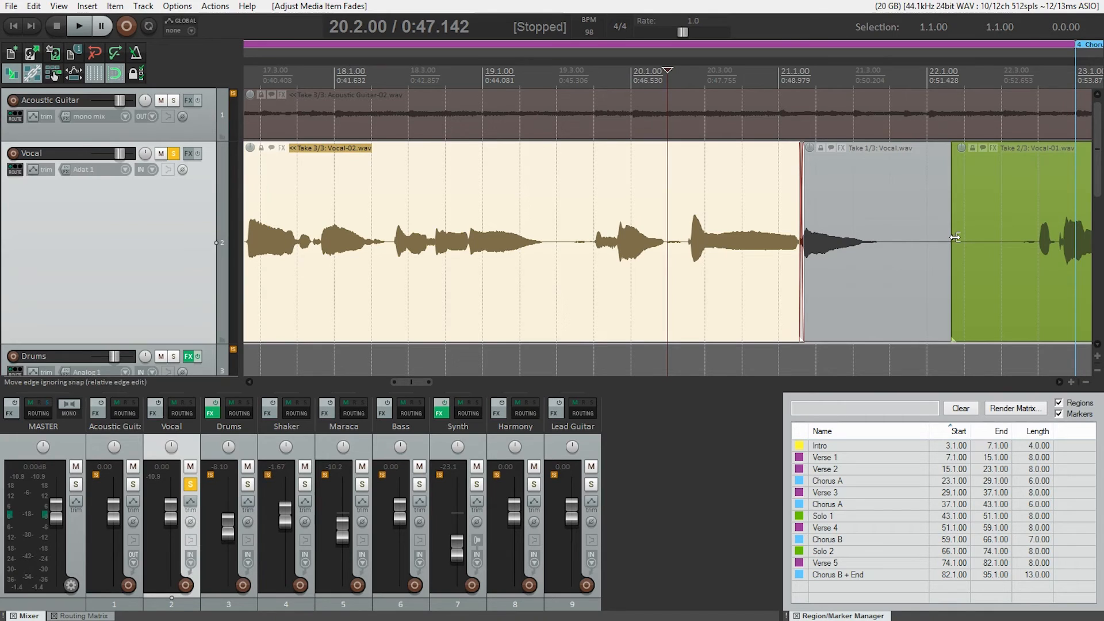
- Drag the green Vocal-01 take's start left over the previous take
{"action": "left_click_drag", "start_coordinate": [953, 237], "coordinate": [929, 237]}
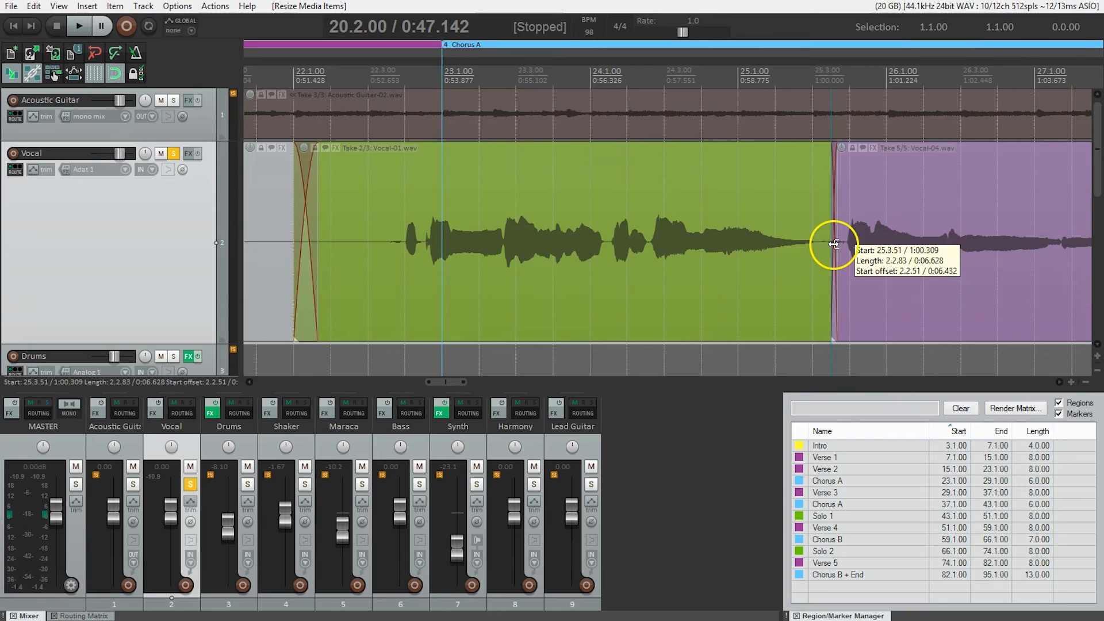
- Overlap the purple Vocal-04 take onto Vocal-01 and set the crossfade length
{"action": "left_click_drag", "start_coordinate": [834, 246], "coordinate": [834, 204]}
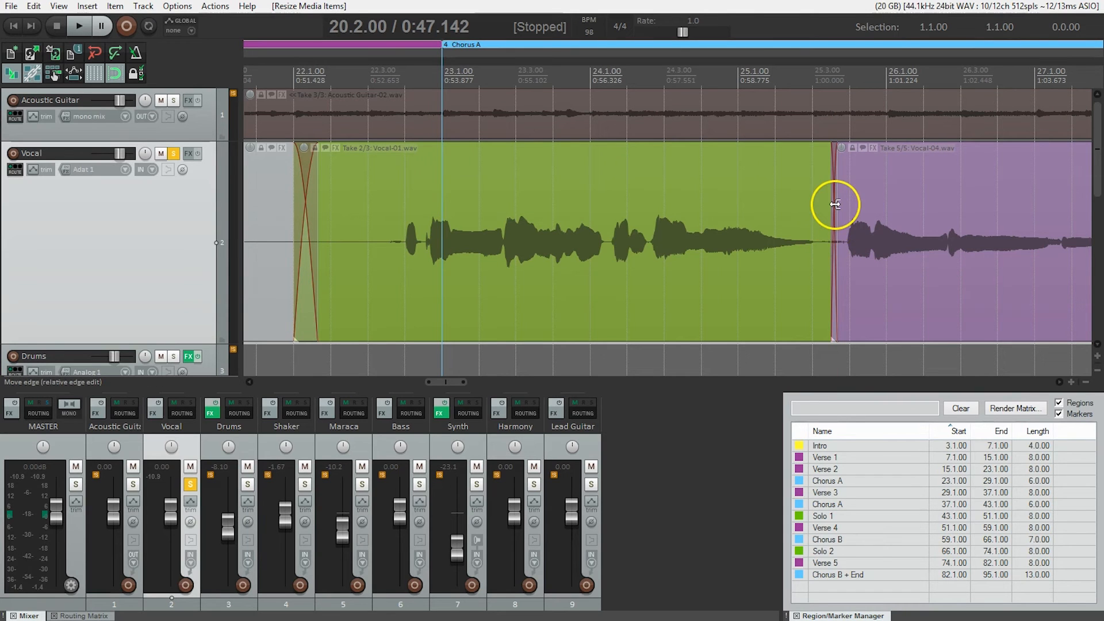
{"action": "mouse_move", "coordinate": [831, 190]}
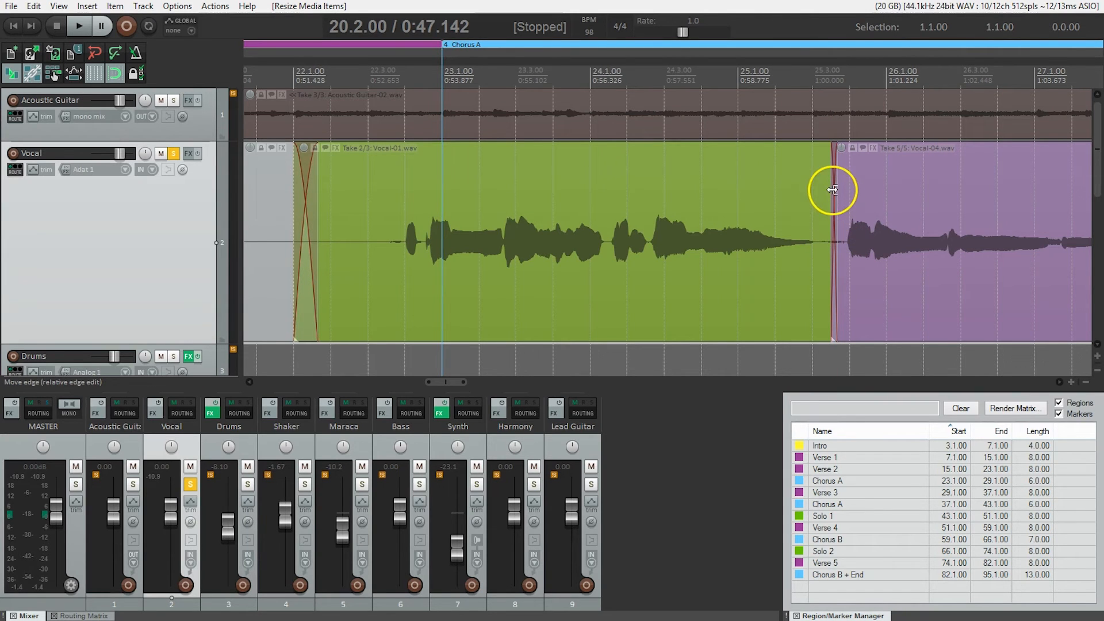
{"action": "mouse_move", "coordinate": [835, 199]}
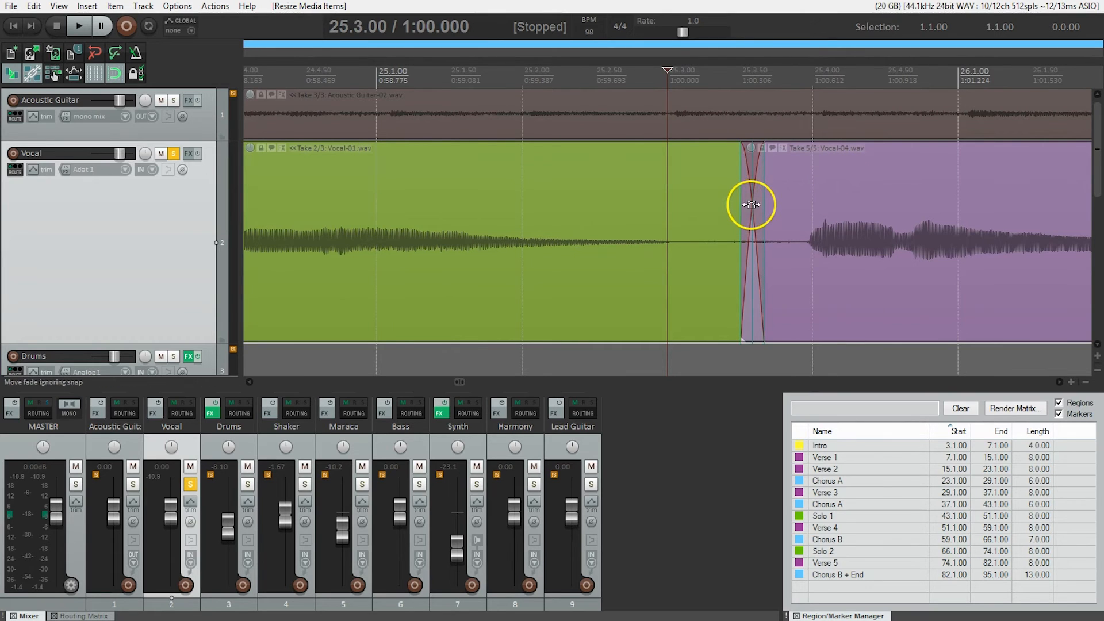
{"action": "left_click_drag", "start_coordinate": [750, 205], "coordinate": [686, 204]}
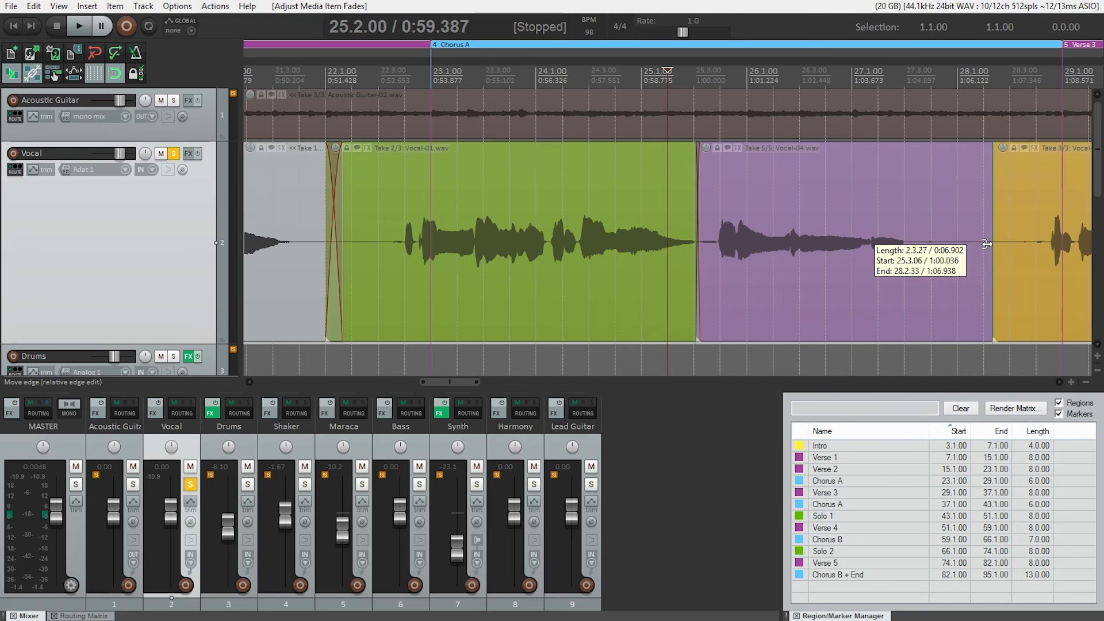
- Trim the purple Vocal-04 take's silent ending and add a long fade-out
{"action": "left_click_drag", "start_coordinate": [985, 244], "coordinate": [949, 245]}
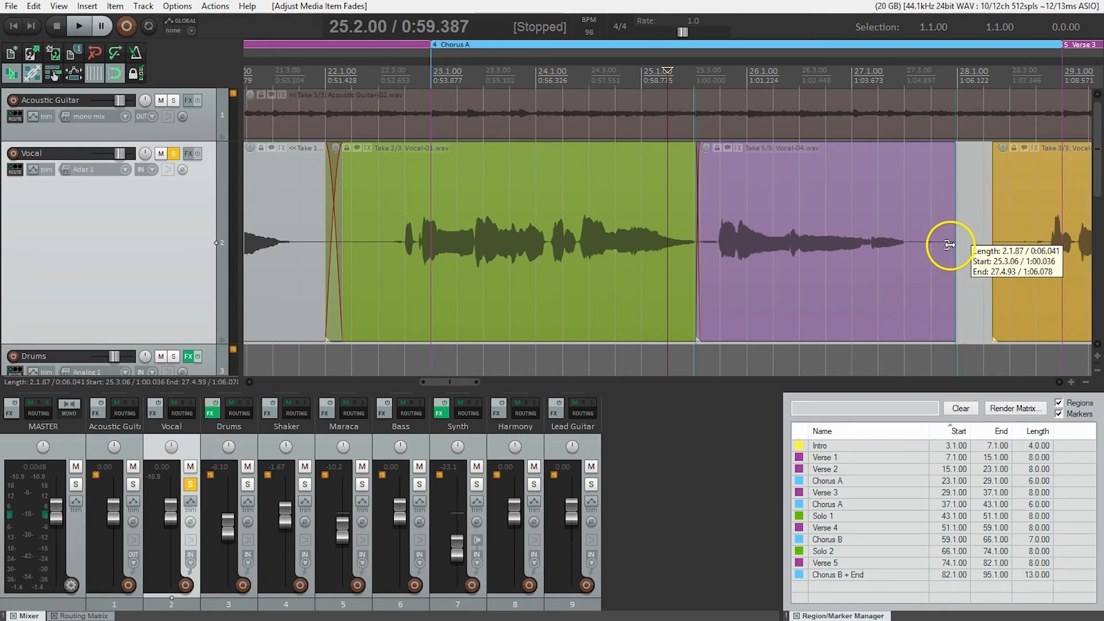
{"action": "left_click_drag", "start_coordinate": [949, 245], "coordinate": [924, 250]}
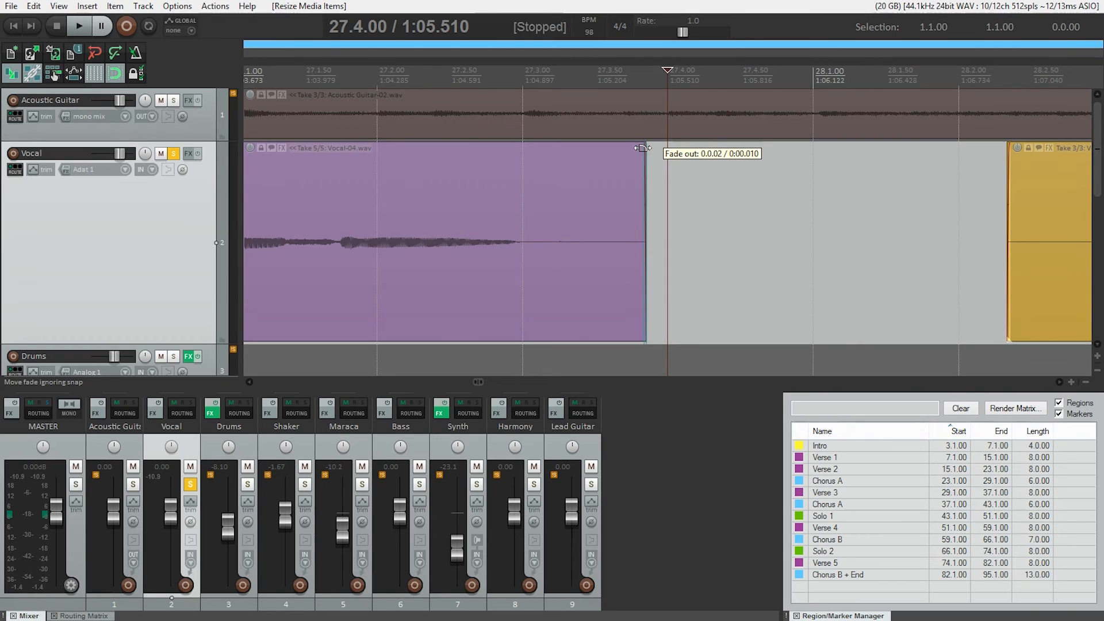
{"action": "left_click_drag", "start_coordinate": [641, 148], "coordinate": [576, 156]}
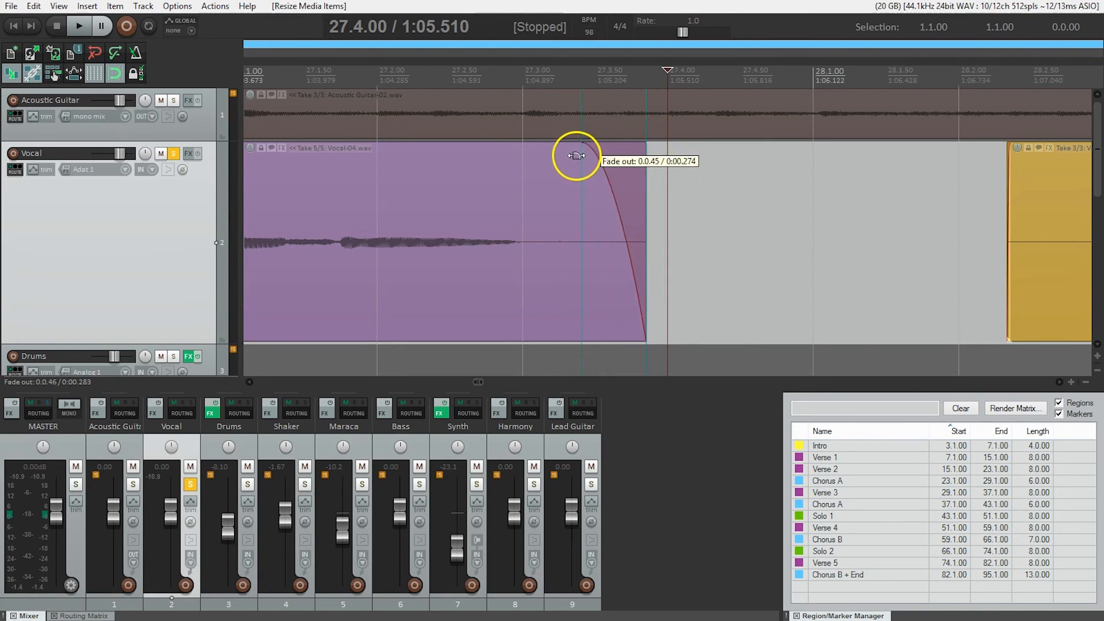
{"action": "left_click_drag", "start_coordinate": [576, 154], "coordinate": [591, 169]}
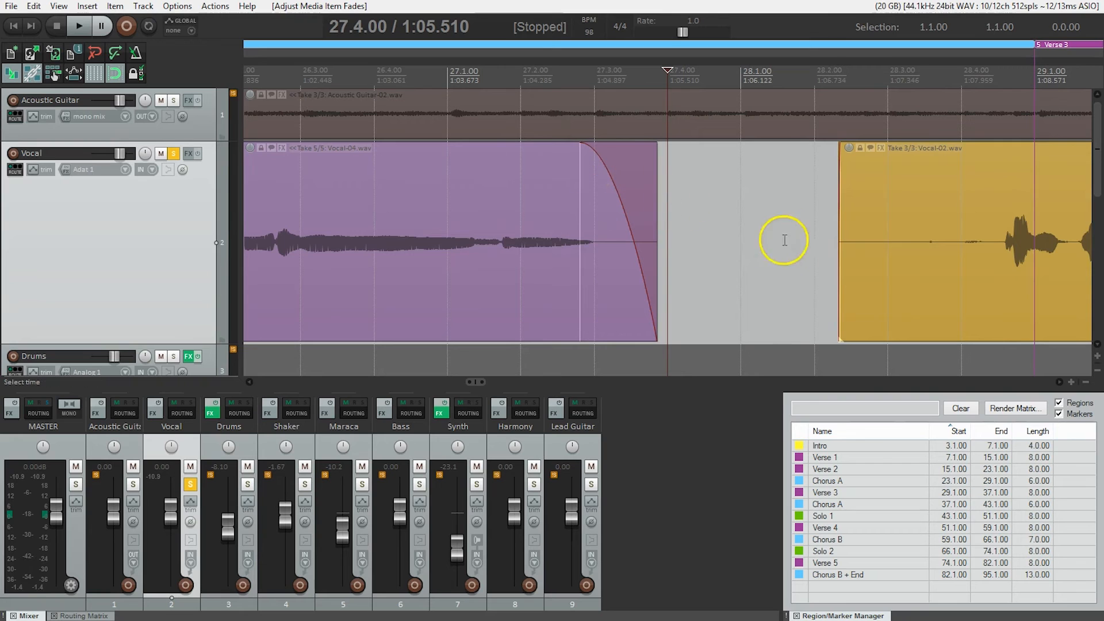
{"action": "mouse_move", "coordinate": [839, 253]}
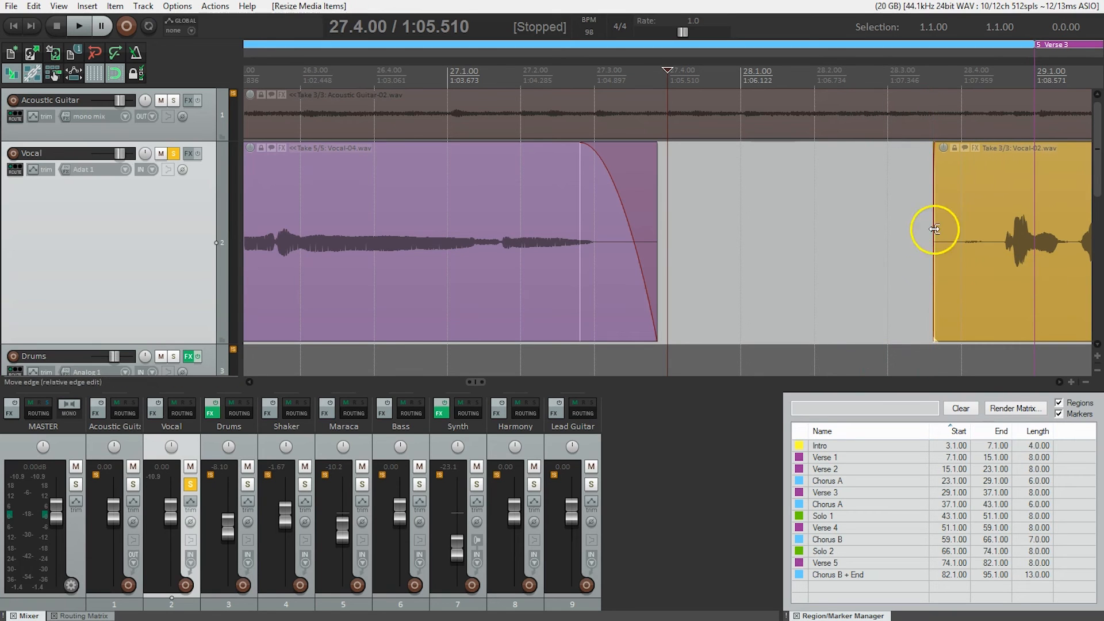
- Trim Vocal-02's silent start and move the play position to bar 26.4
{"action": "left_click_drag", "start_coordinate": [934, 228], "coordinate": [985, 147]}
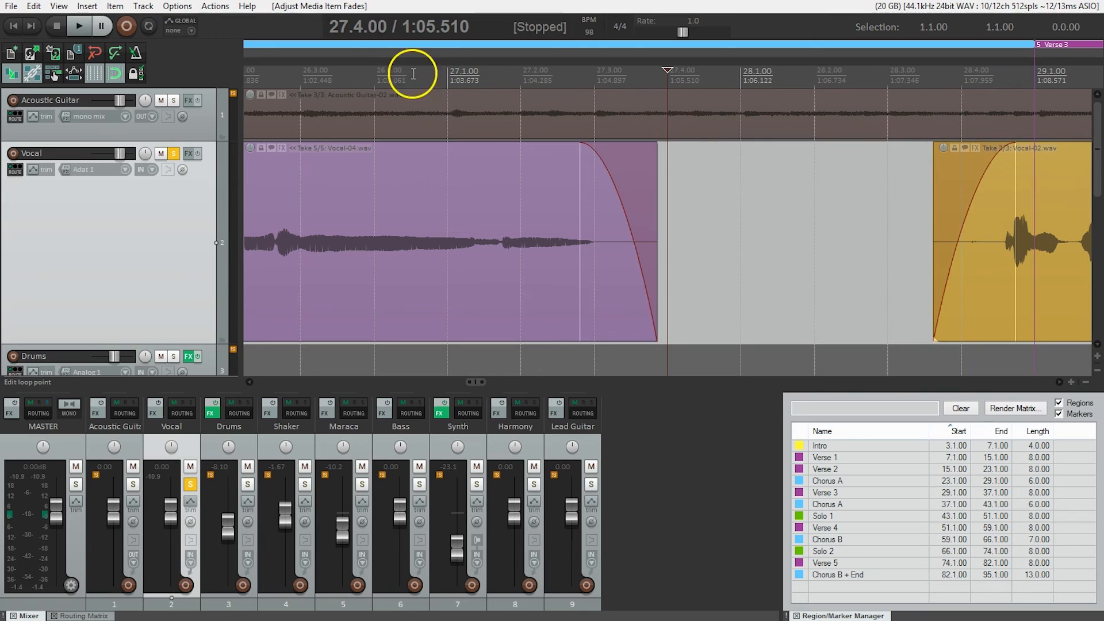
{"action": "left_click", "coordinate": [374, 69]}
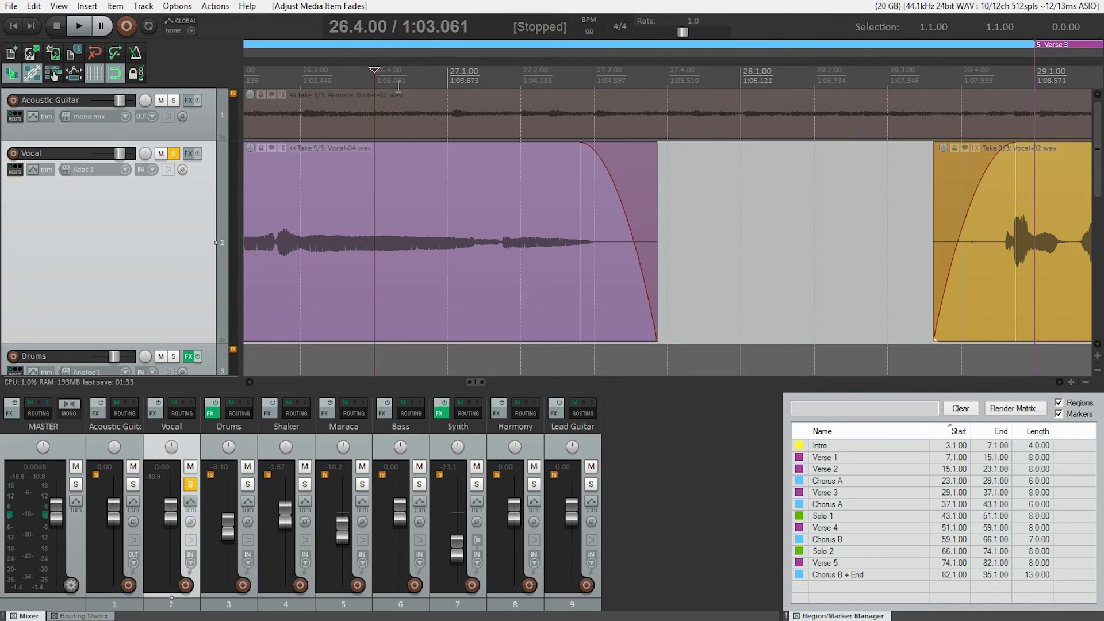
{"action": "left_click", "coordinate": [78, 27]}
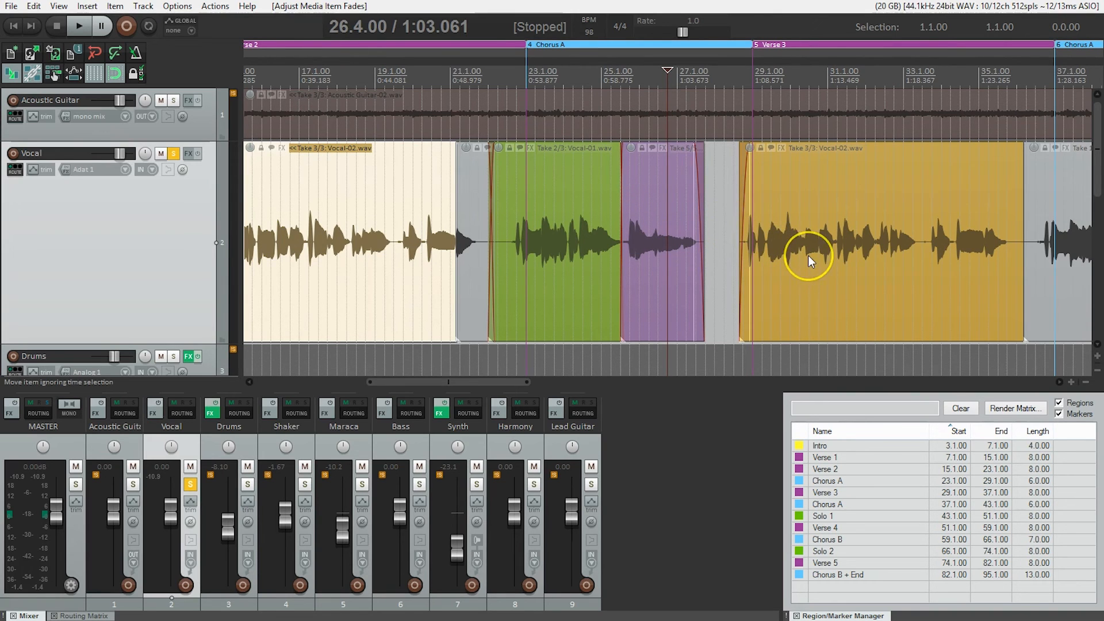
{"action": "mouse_move", "coordinate": [1010, 260]}
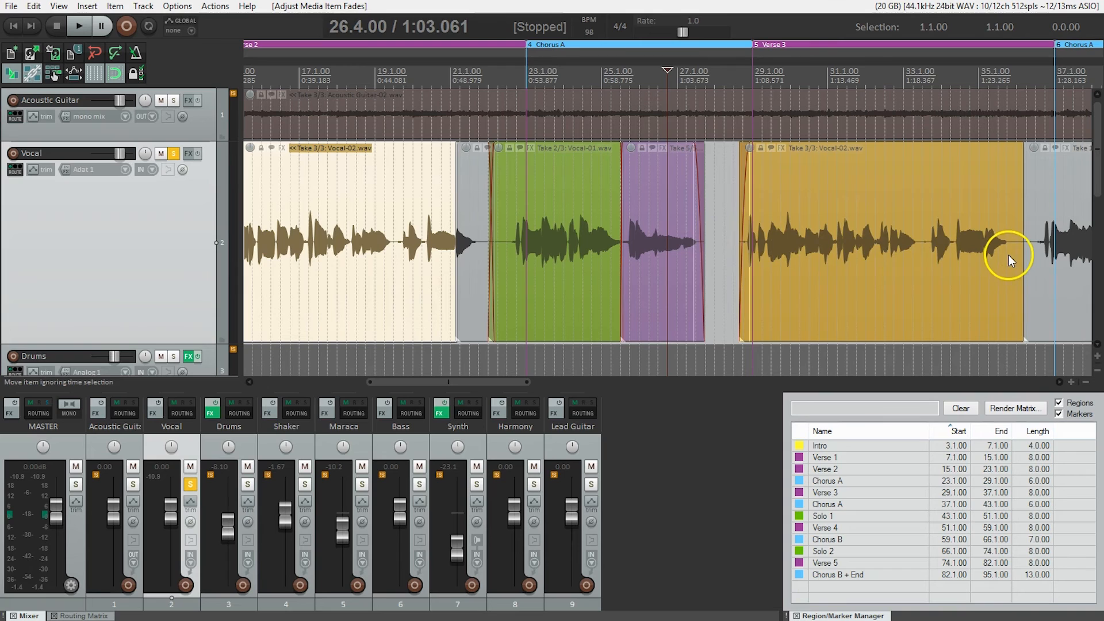
{"action": "mouse_move", "coordinate": [790, 265]}
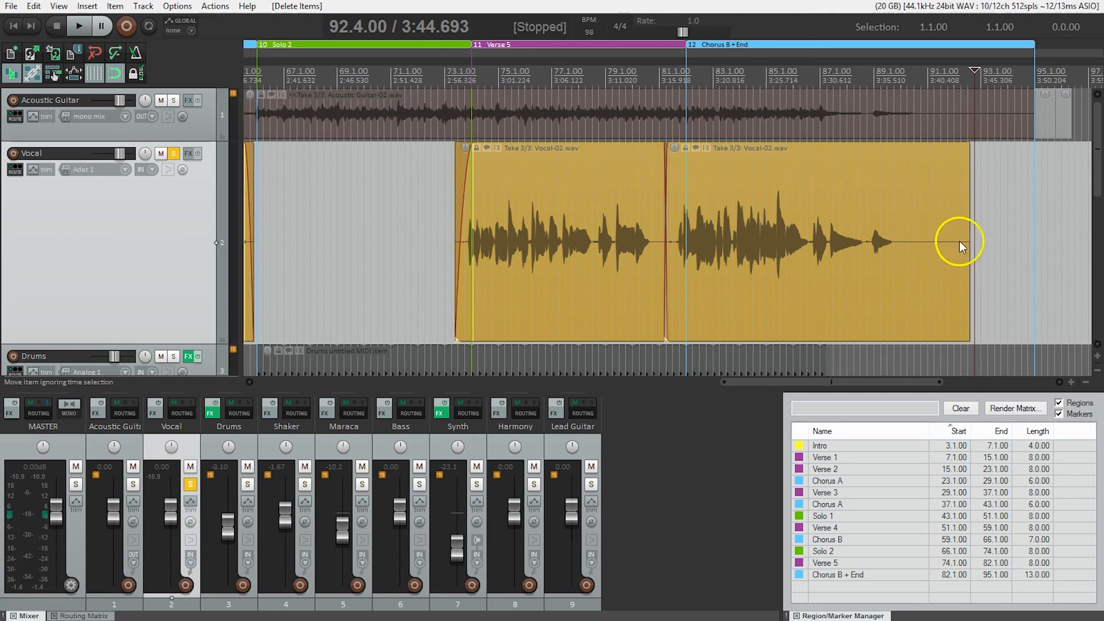
{"action": "mouse_move", "coordinate": [930, 230]}
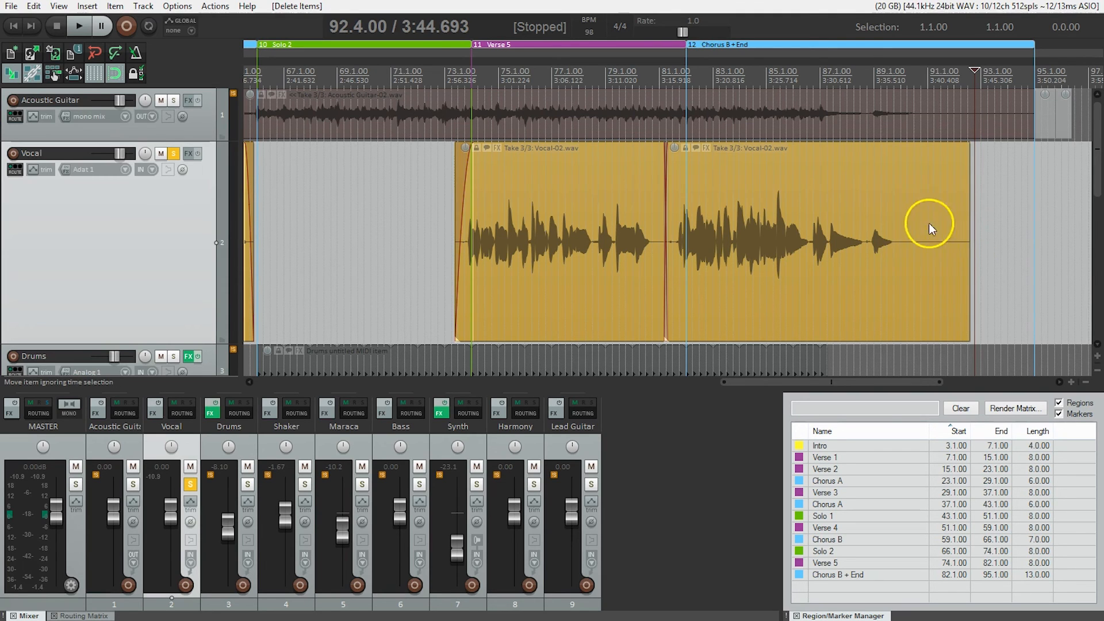
{"action": "mouse_move", "coordinate": [962, 247]}
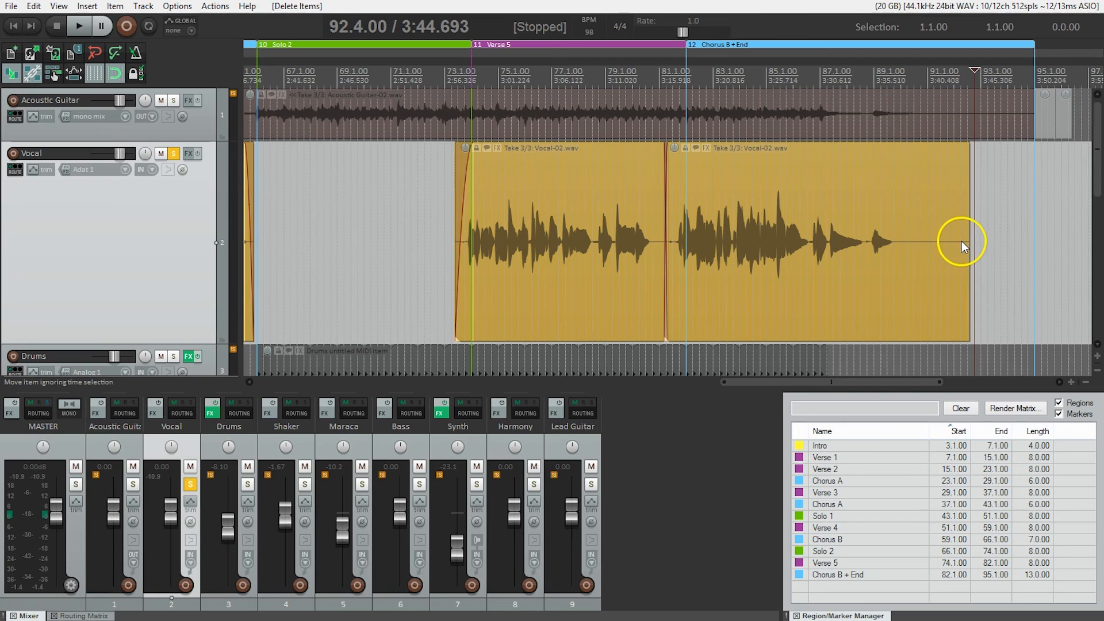
{"action": "mouse_move", "coordinate": [963, 239]}
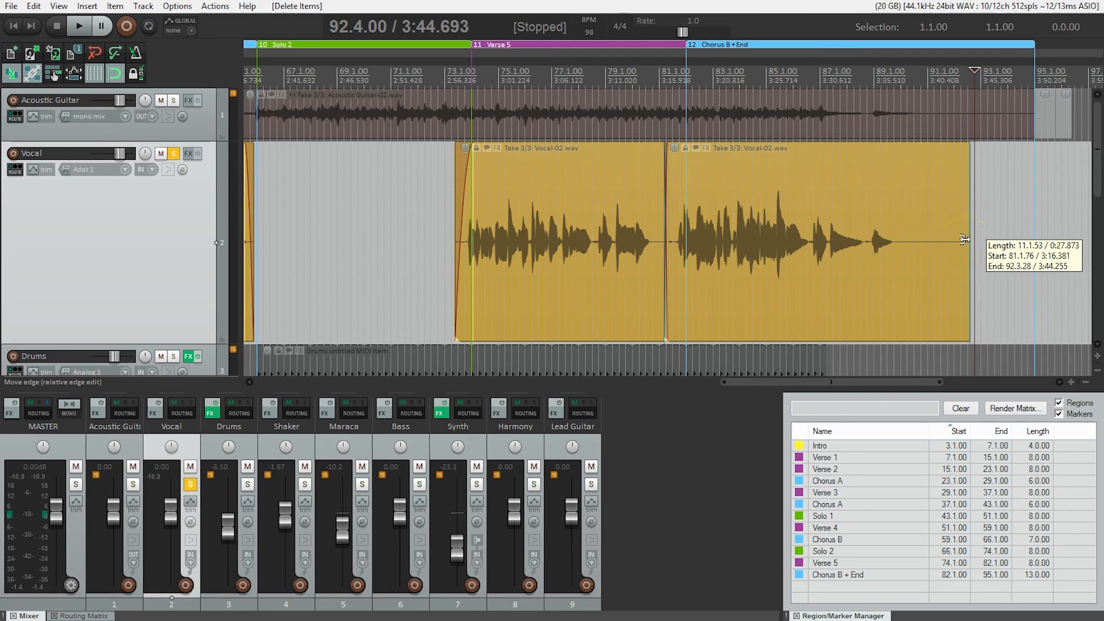
- Trim the last Vocal-02 take's end, add a roughly one-bar fade-out, and play the ending
{"action": "left_click_drag", "start_coordinate": [962, 239], "coordinate": [934, 247]}
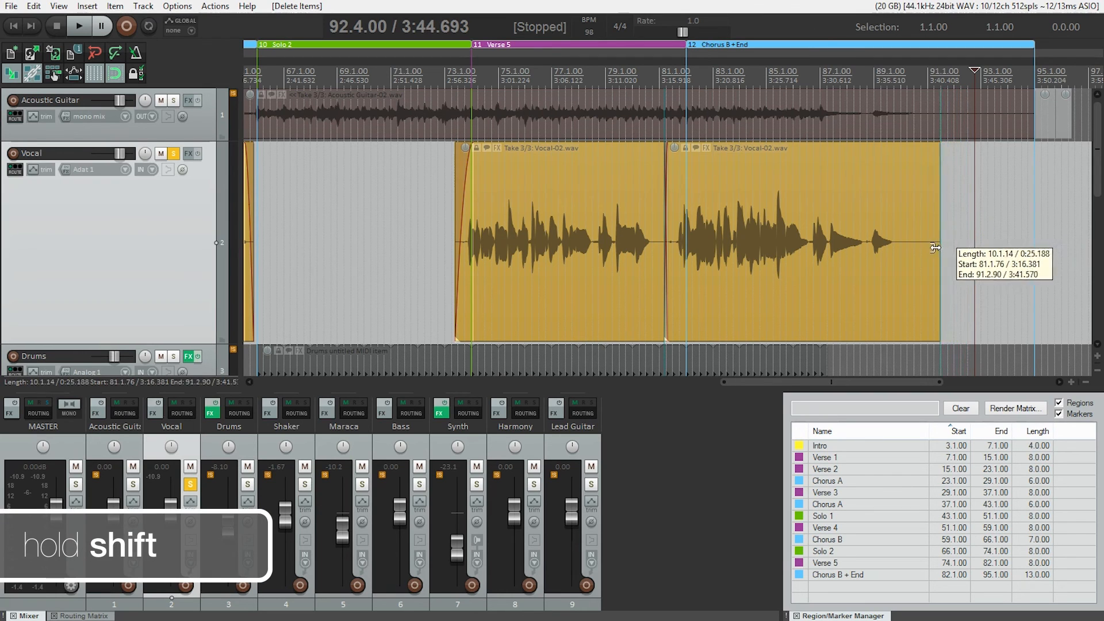
{"action": "left_click_drag", "start_coordinate": [936, 247], "coordinate": [908, 252]}
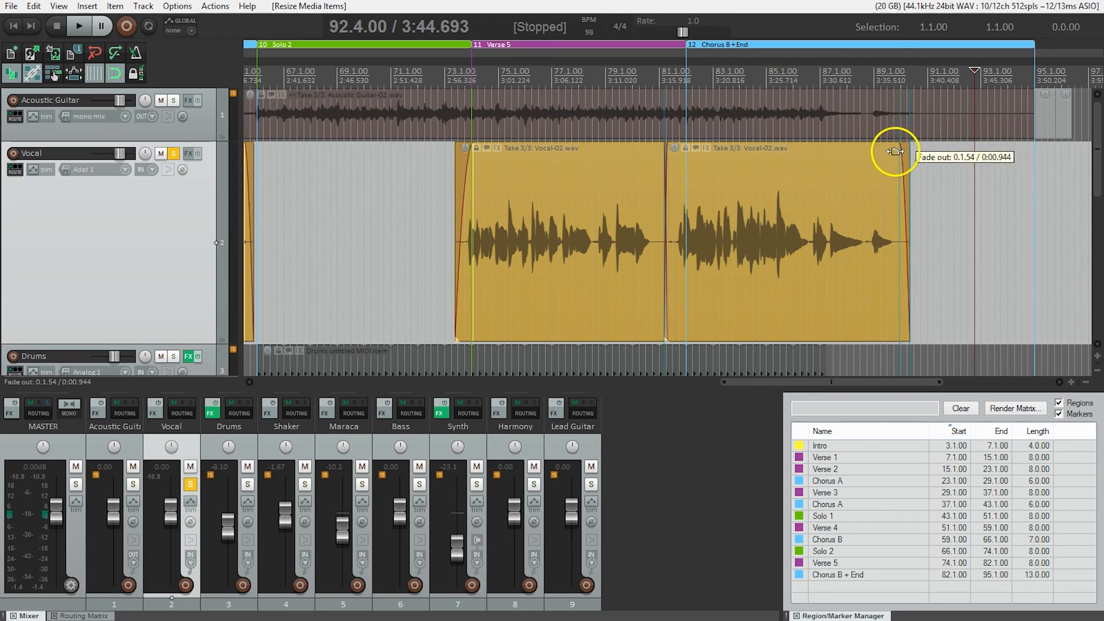
{"action": "left_click_drag", "start_coordinate": [894, 152], "coordinate": [876, 154]}
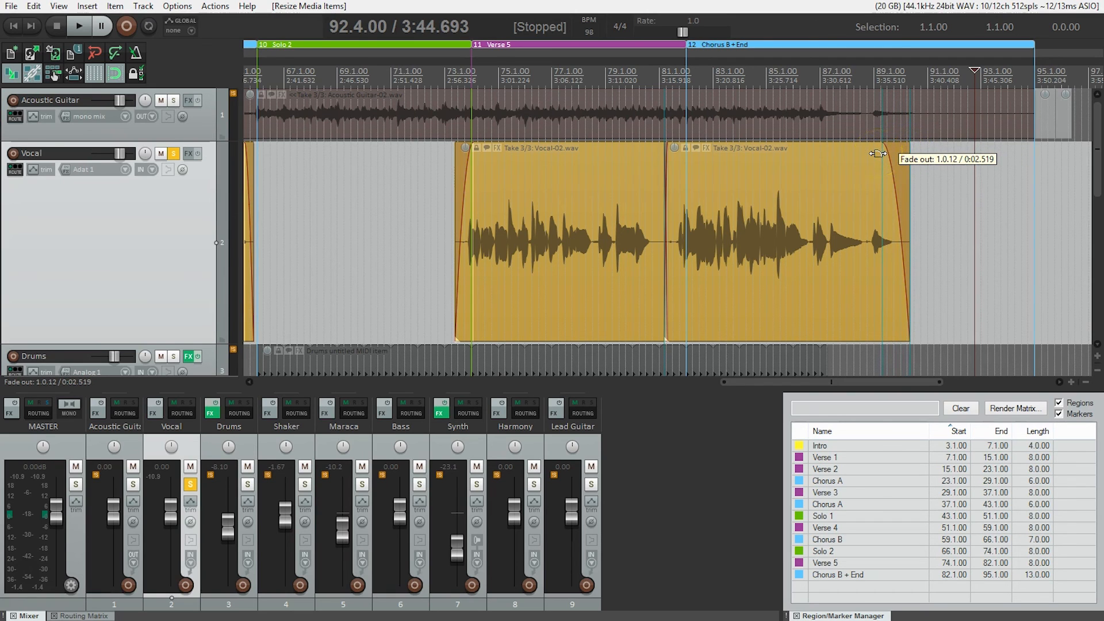
{"action": "left_click_drag", "start_coordinate": [876, 153], "coordinate": [907, 153]}
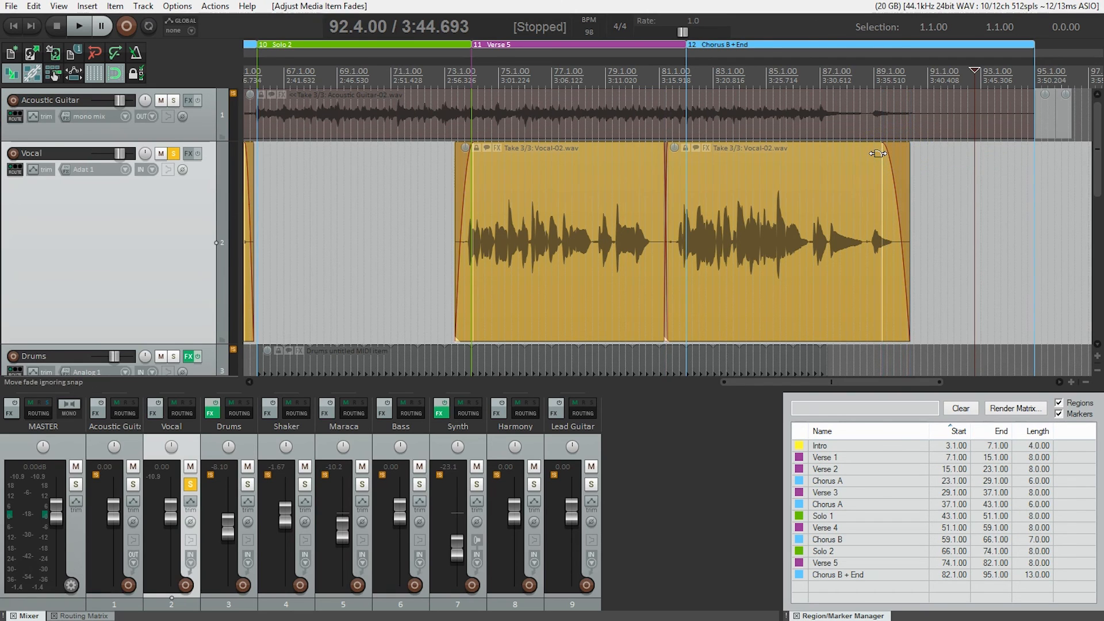
{"action": "left_click", "coordinate": [79, 27]}
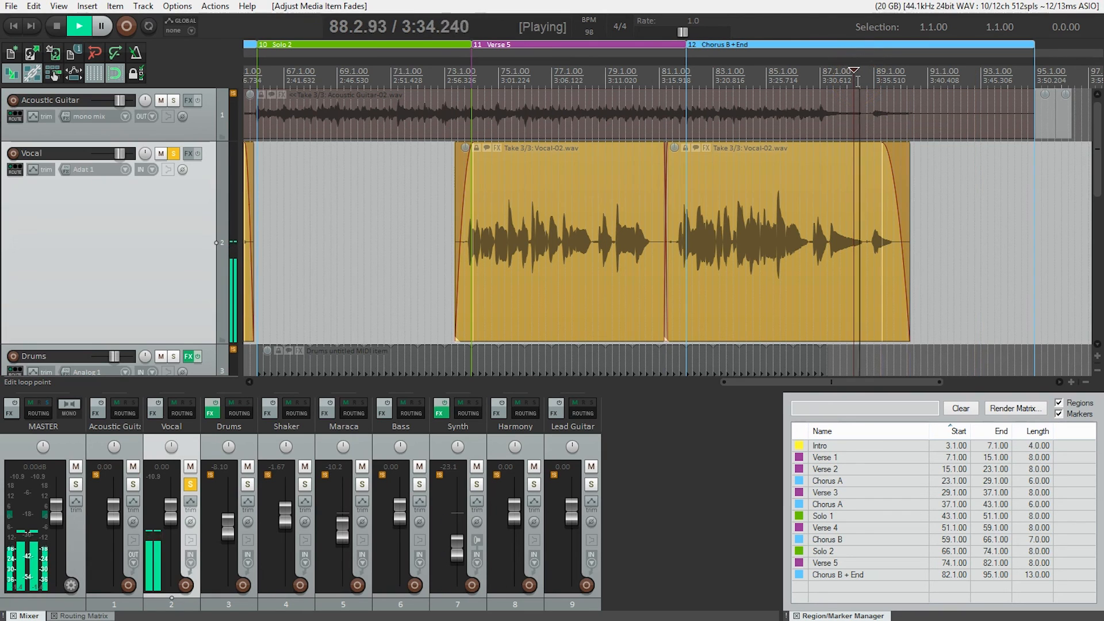